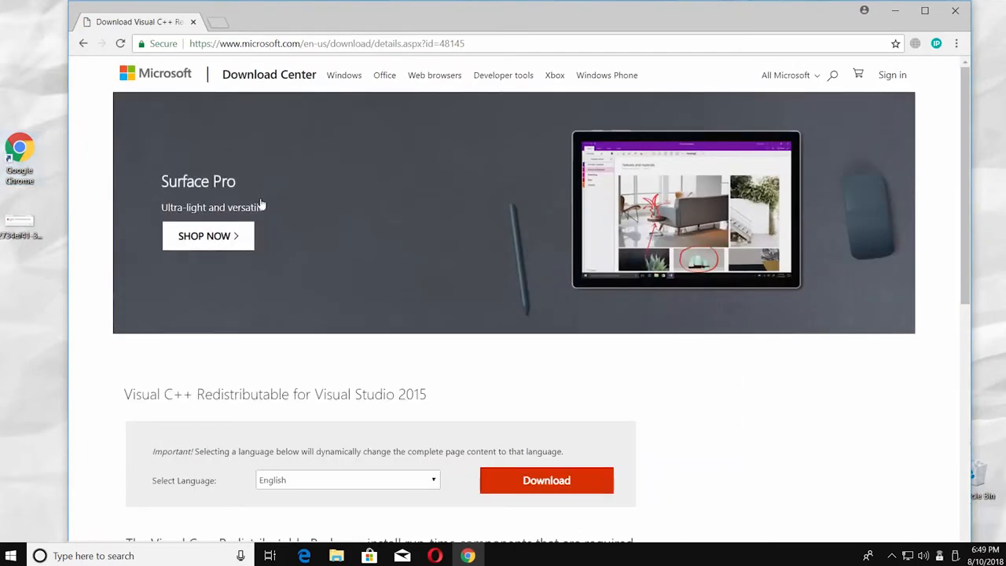
Step: Show the list of downloadable Visual C++ 2015 redistributable files
{"action": "left_click", "coordinate": [545, 481]}
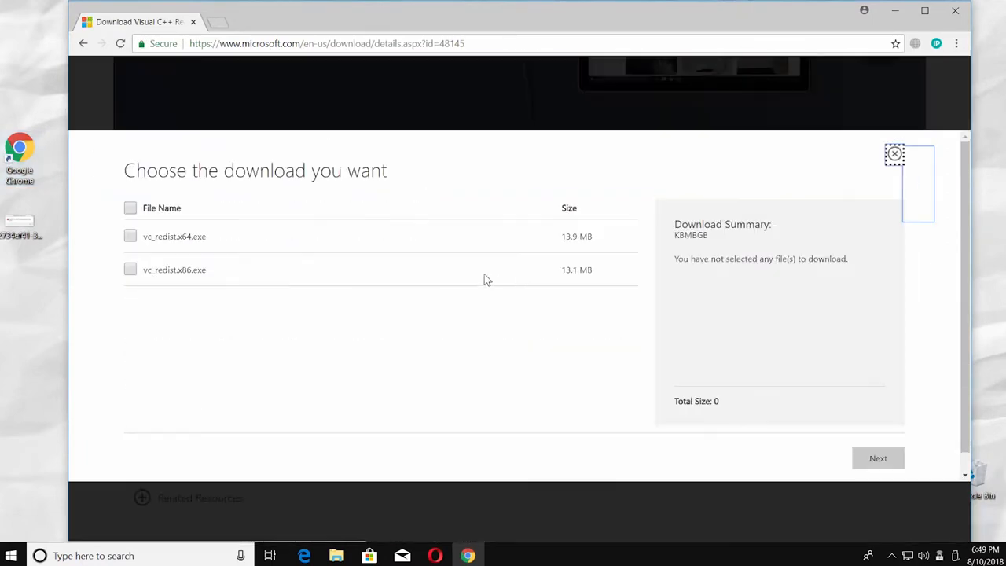
Step: Select vc_redist.x64.exe (after briefly toggling x86) and start its download
{"action": "left_click", "coordinate": [129, 236]}
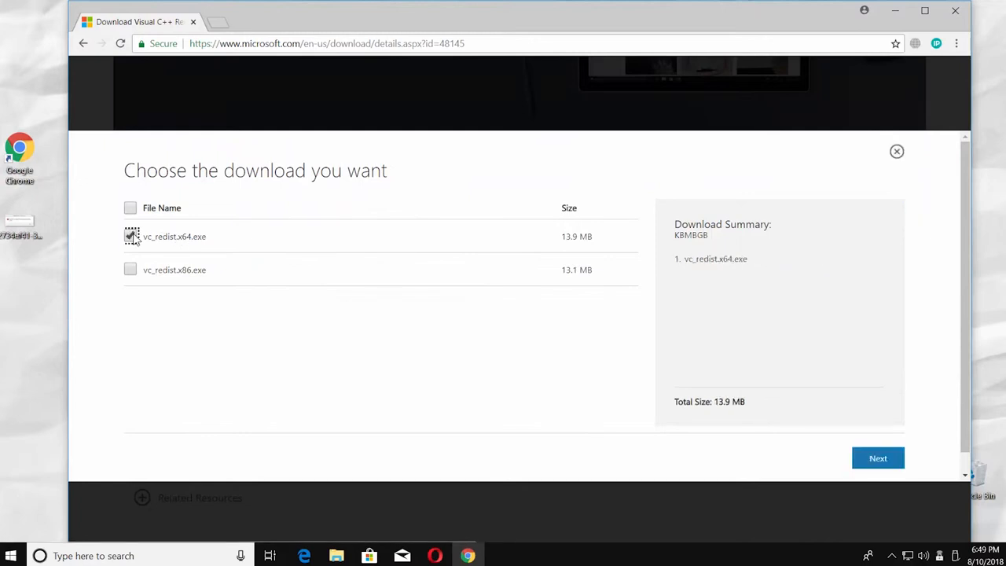
{"action": "left_click", "coordinate": [129, 270]}
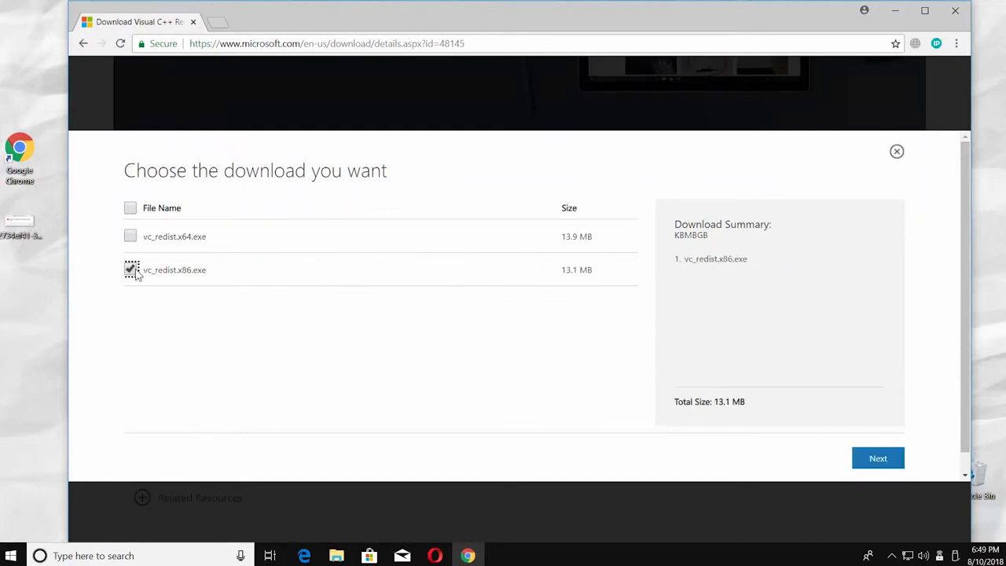
{"action": "left_click", "coordinate": [129, 236]}
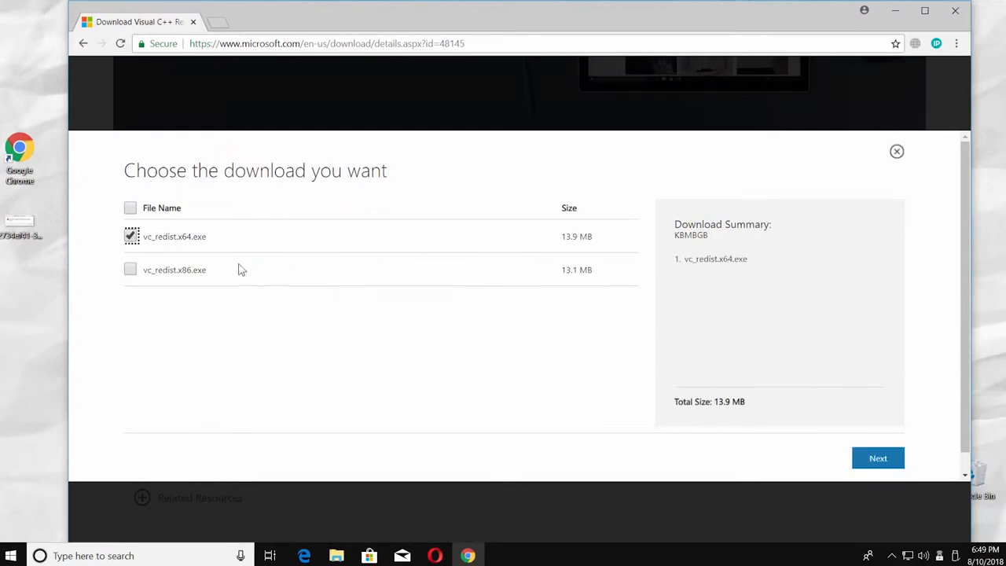
{"action": "left_click", "coordinate": [876, 458]}
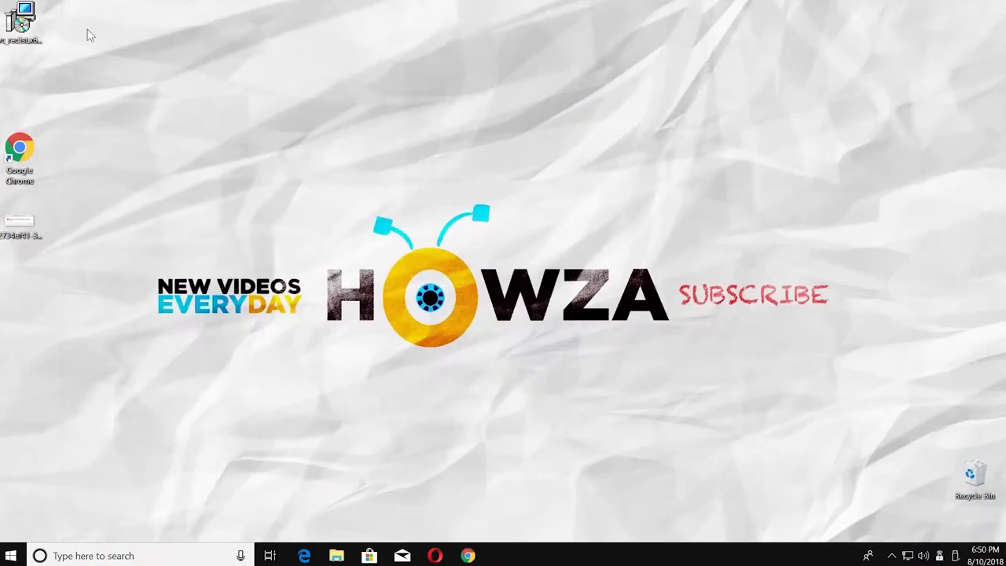
{"action": "mouse_move", "coordinate": [31, 34]}
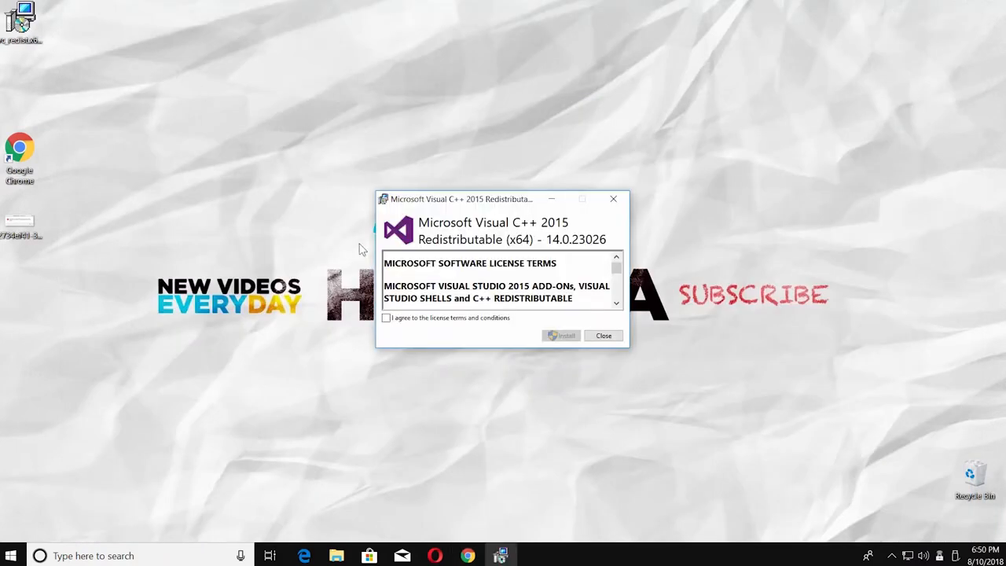
Step: Accept the license terms, start installation and grant administrator permission in the UAC prompt
{"action": "left_click", "coordinate": [386, 318]}
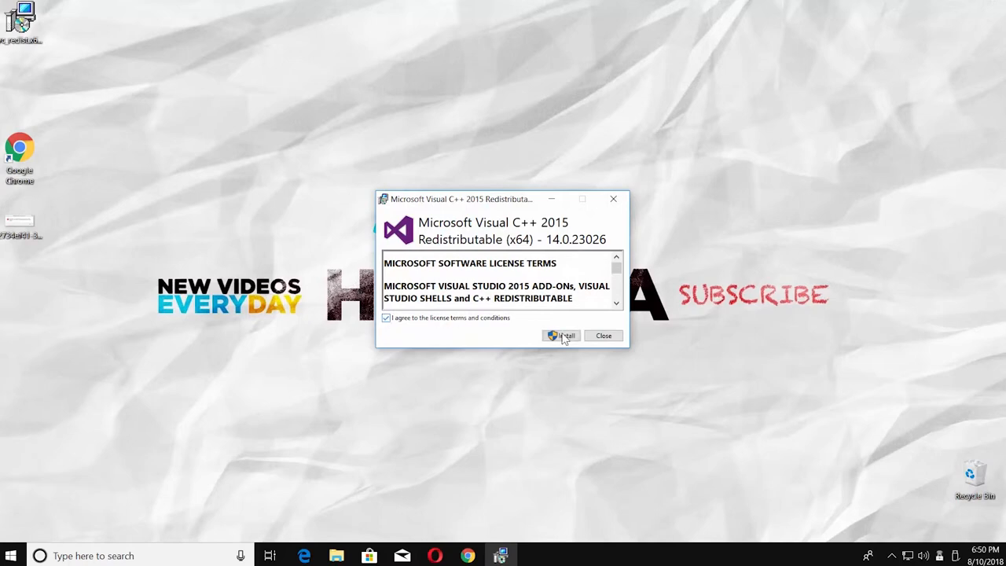
{"action": "left_click", "coordinate": [562, 336]}
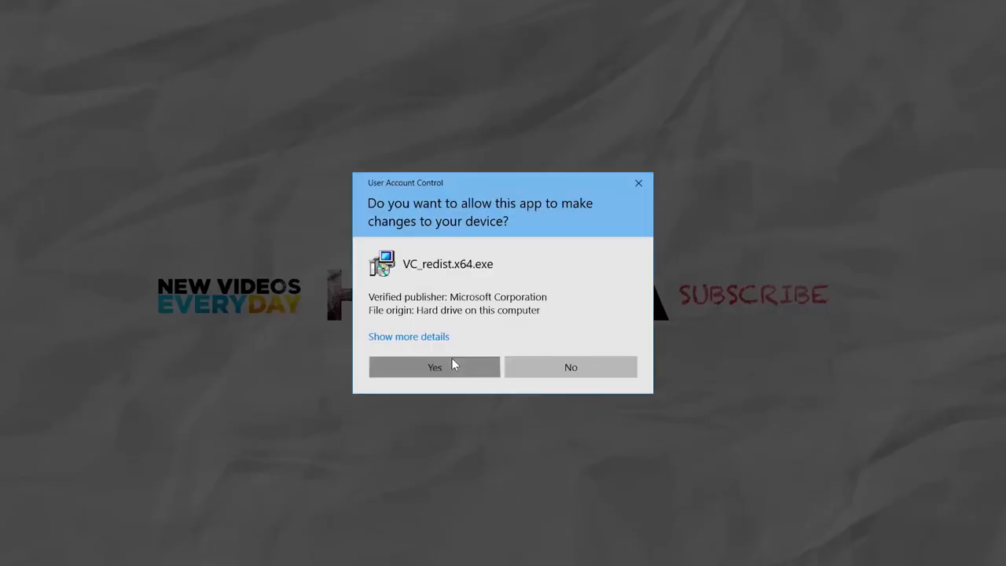
{"action": "left_click", "coordinate": [433, 367]}
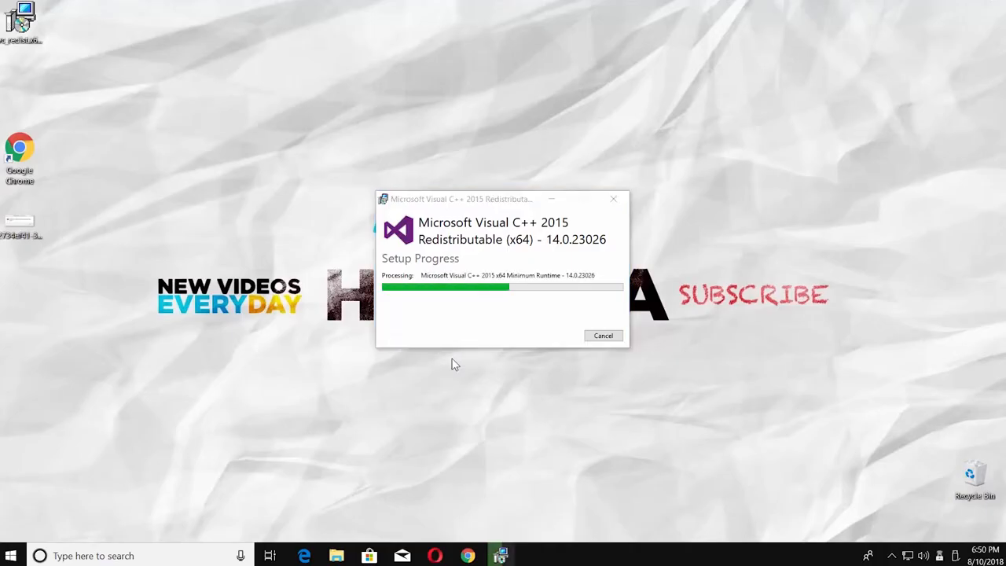